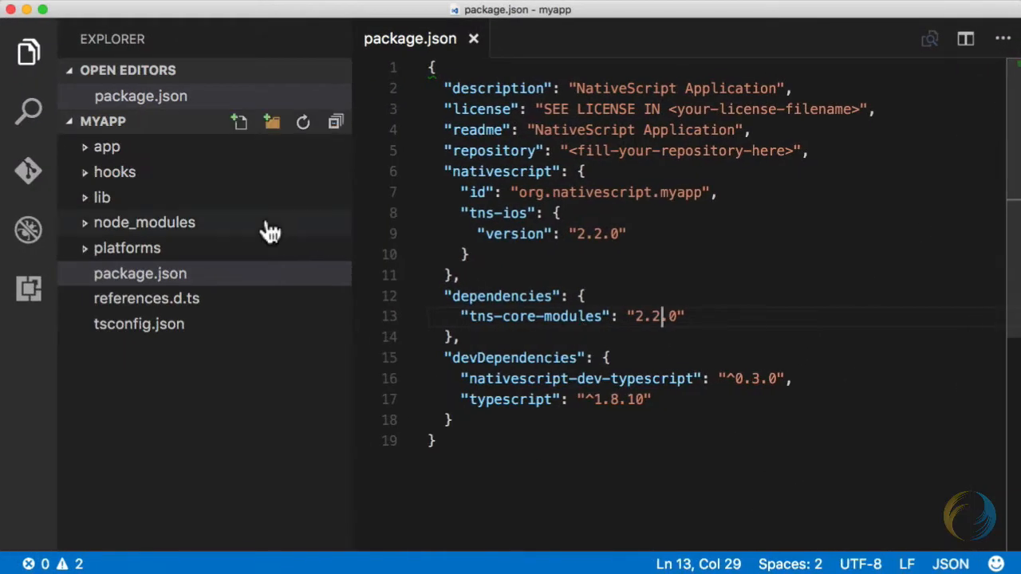
mouse_move(185, 188)
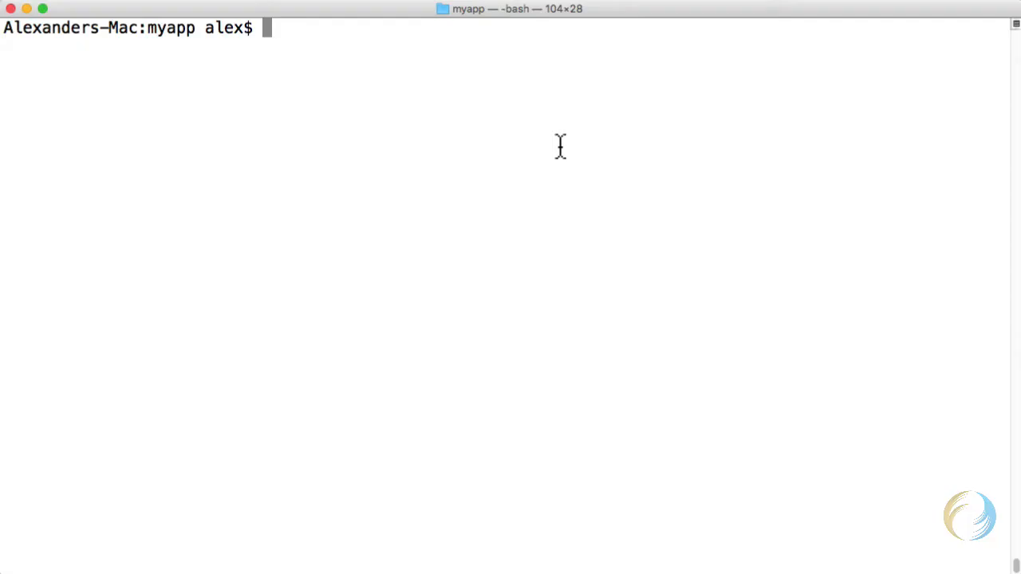
- Run 'tns debug ios --emulator' to launch the app with NativeScript Inspector attached
text(tns debug ios)
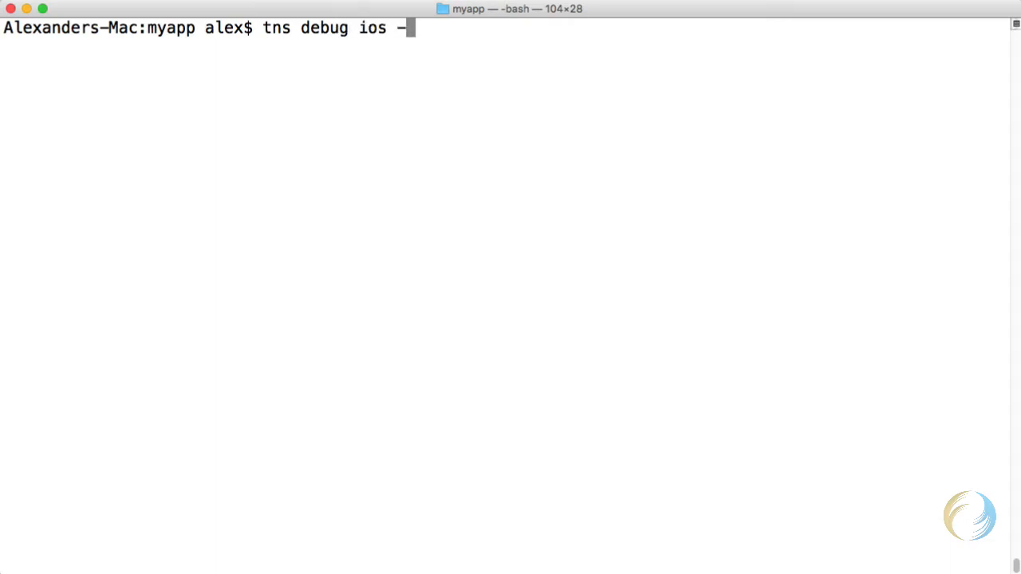
text(-emulator)
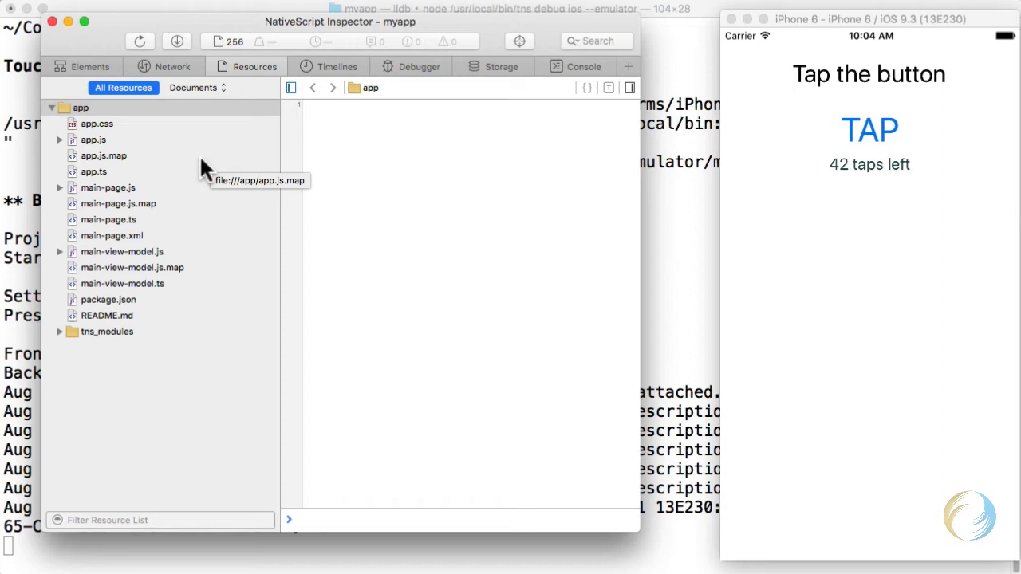
mouse_move(199, 206)
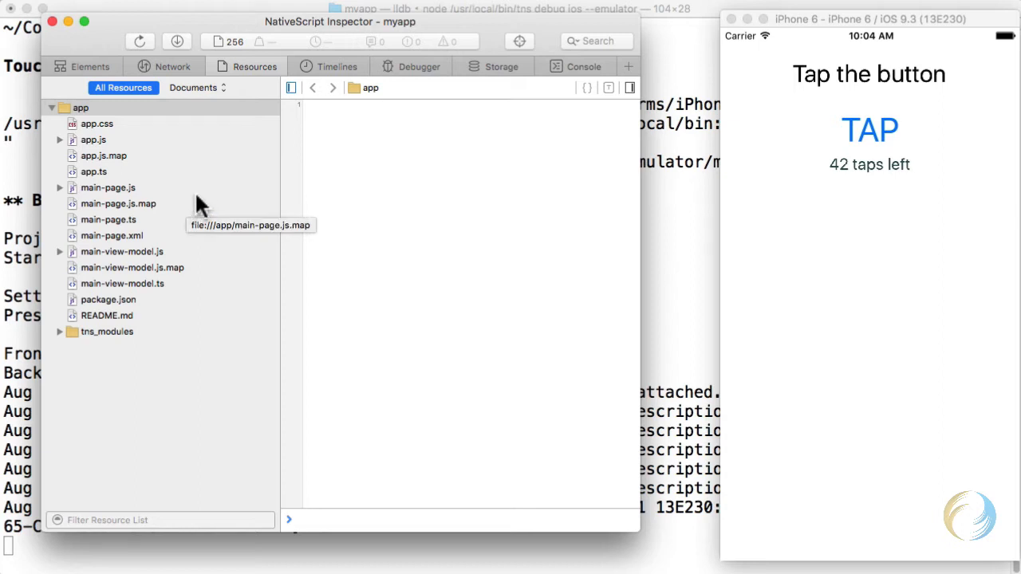
mouse_move(810, 127)
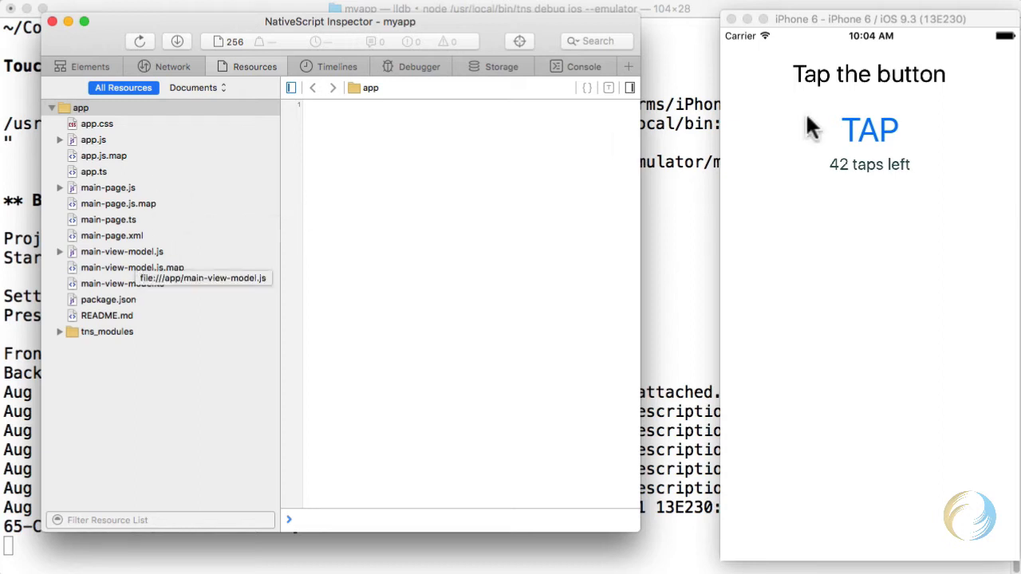
- Break in main-view-model.js on a TAP, inspect 'this', then close the Inspector
click(121, 252)
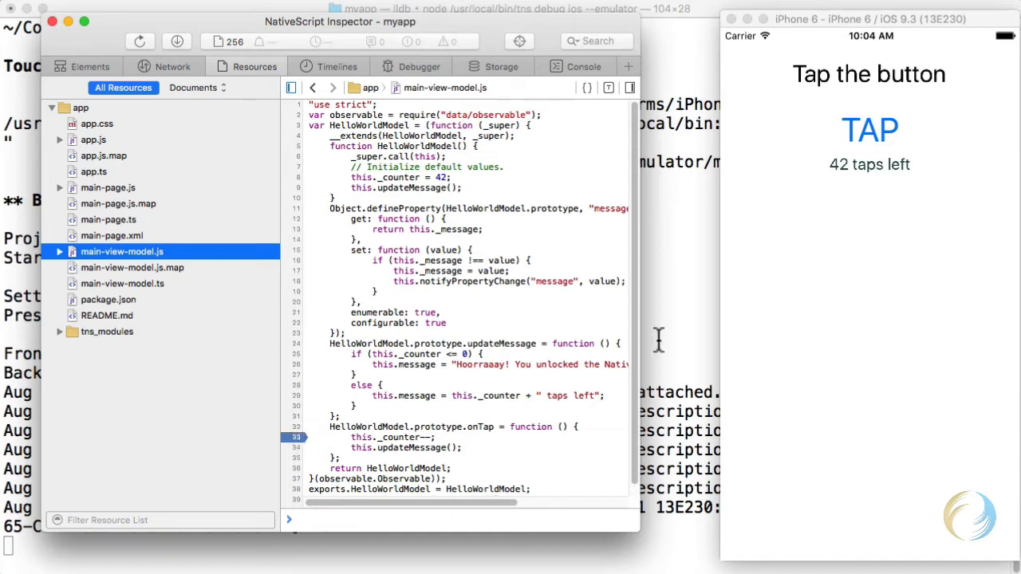
click(869, 129)
text(this)
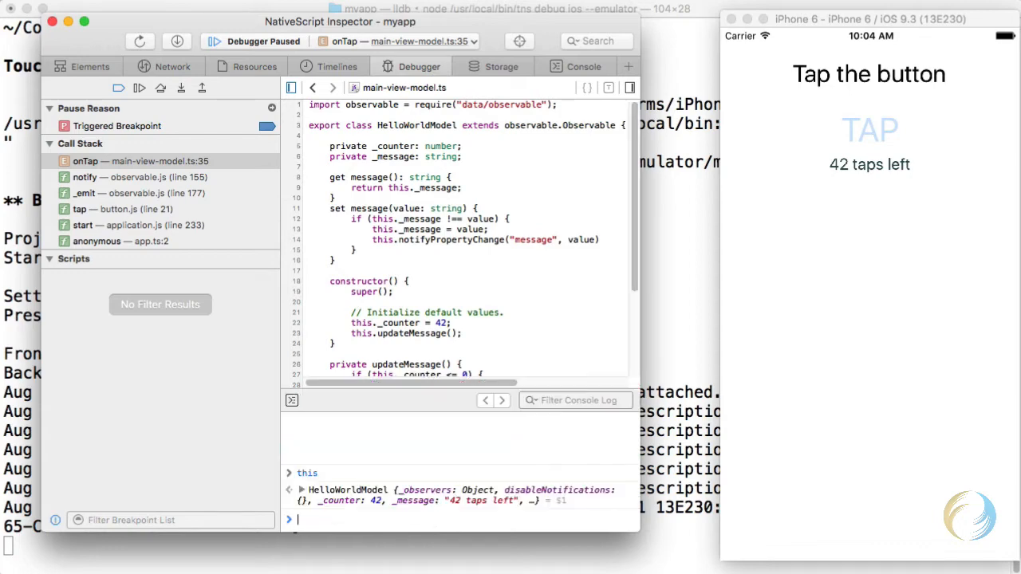
click(868, 129)
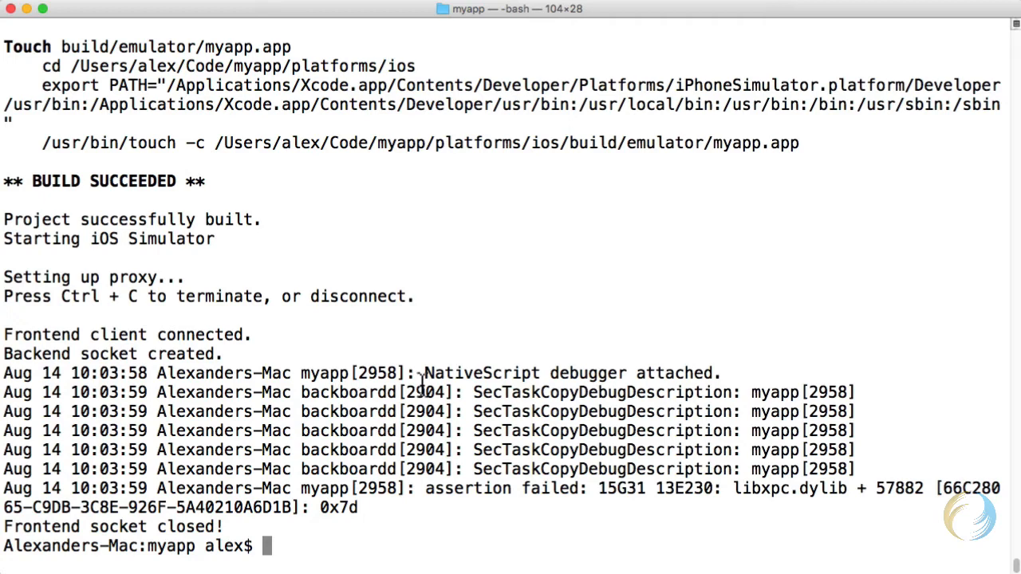
- Run 'tns livesync ios --emulator --watch' and tap the app's button once it relaunches
text(tns livesync ios --emul)
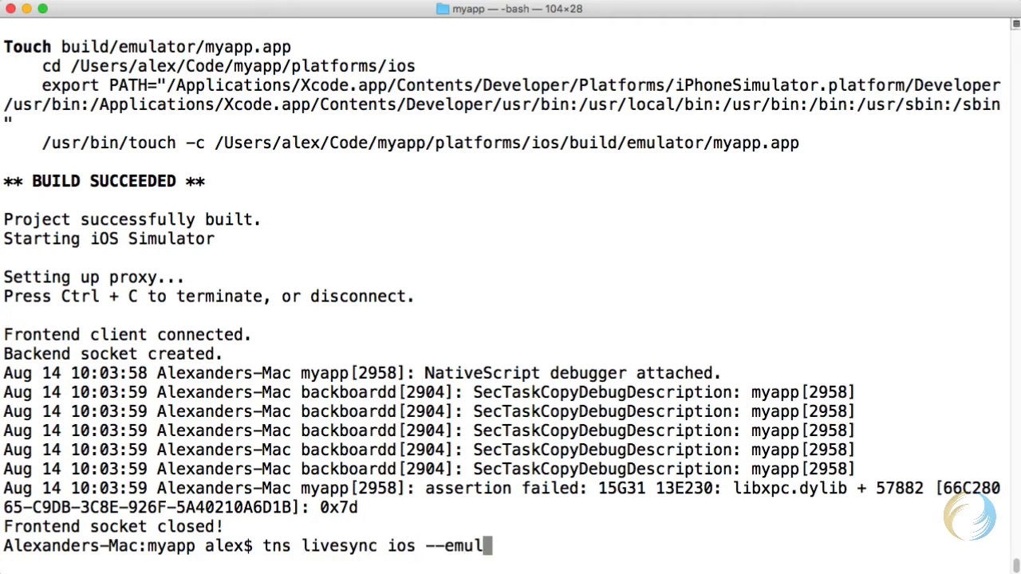
text(ator --watch)
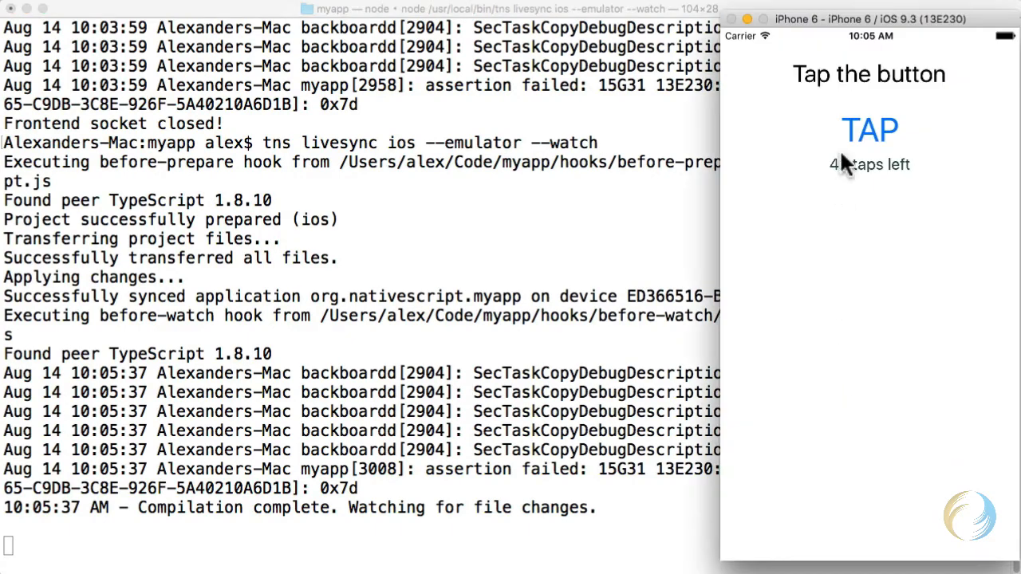
click(870, 130)
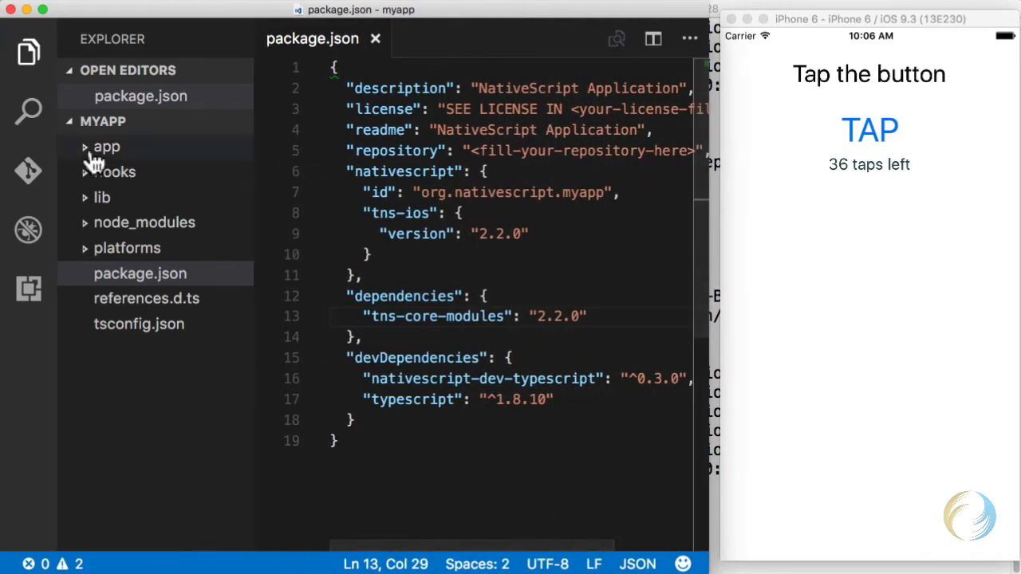
- Change the counter in main-view-model.ts from 42 to 4500 and tap to verify the synced count
click(105, 147)
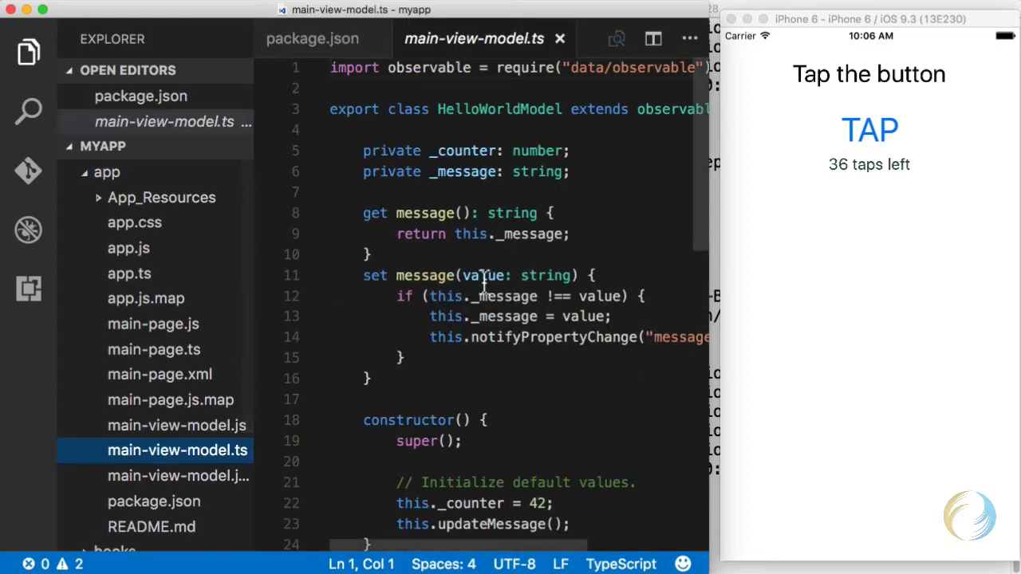
scroll(down, 3)
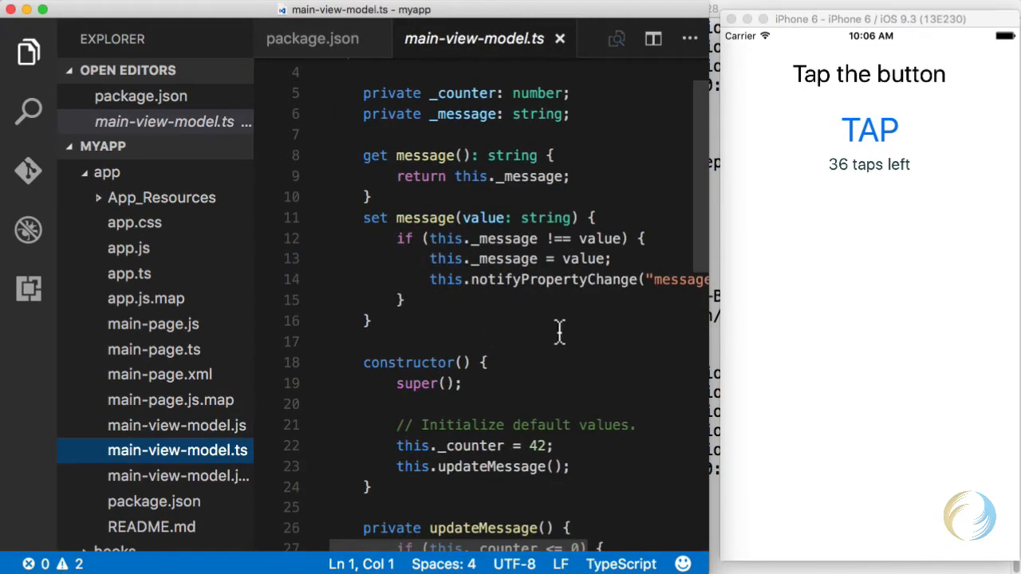
click(546, 447)
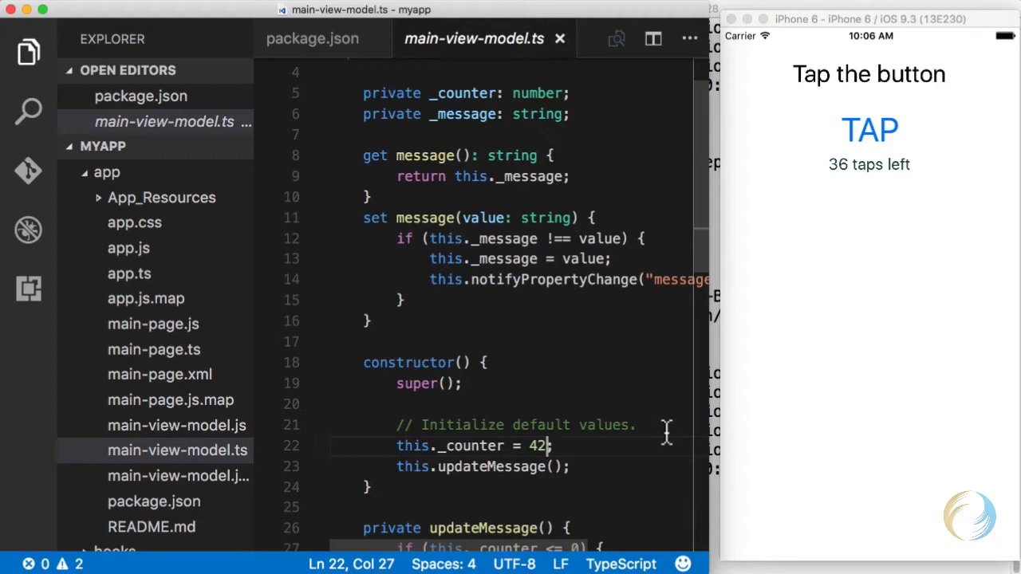
text(00)
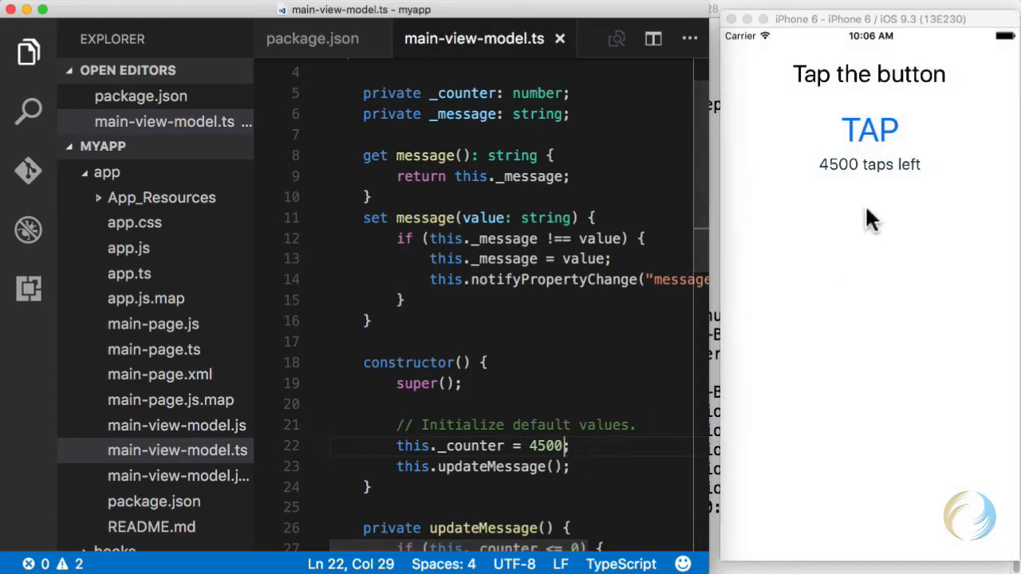
click(869, 129)
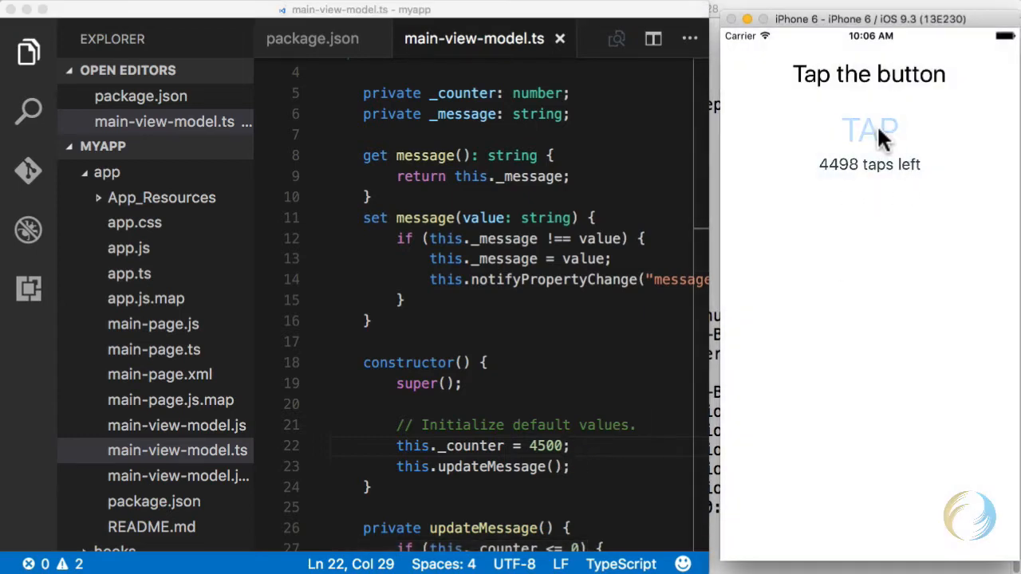
click(868, 129)
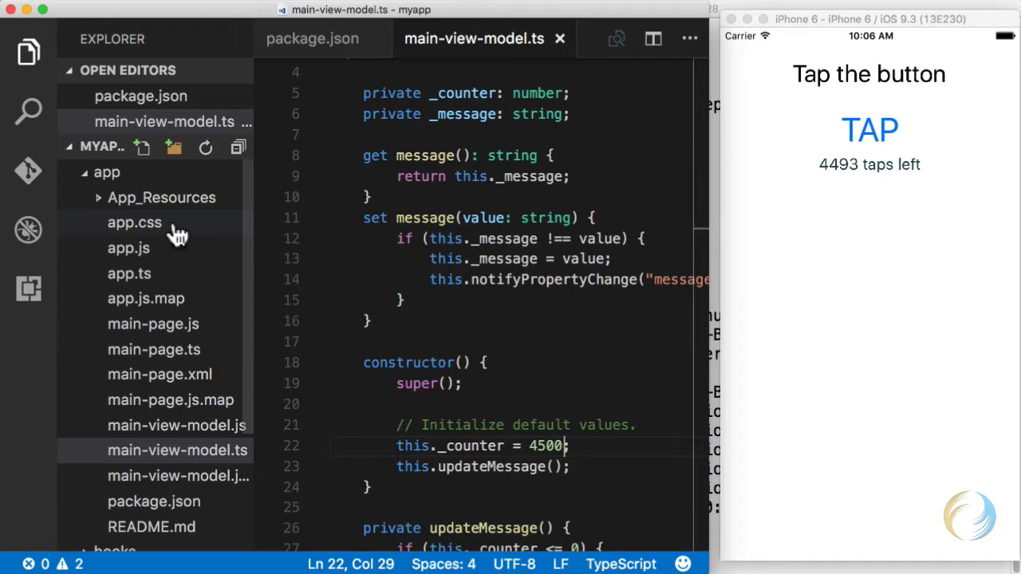
- Set the .message color to red in app.css
click(134, 223)
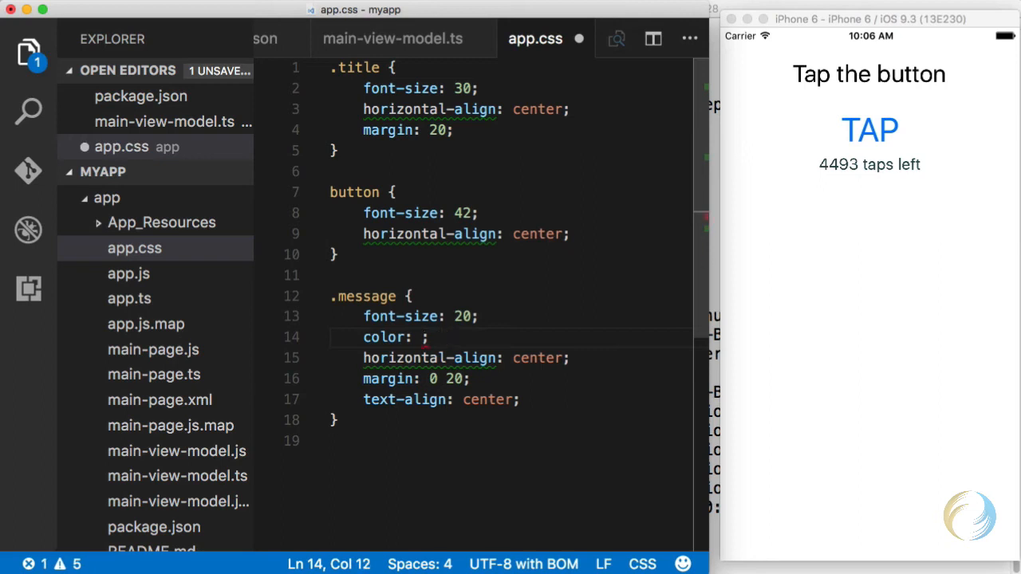
text(red)
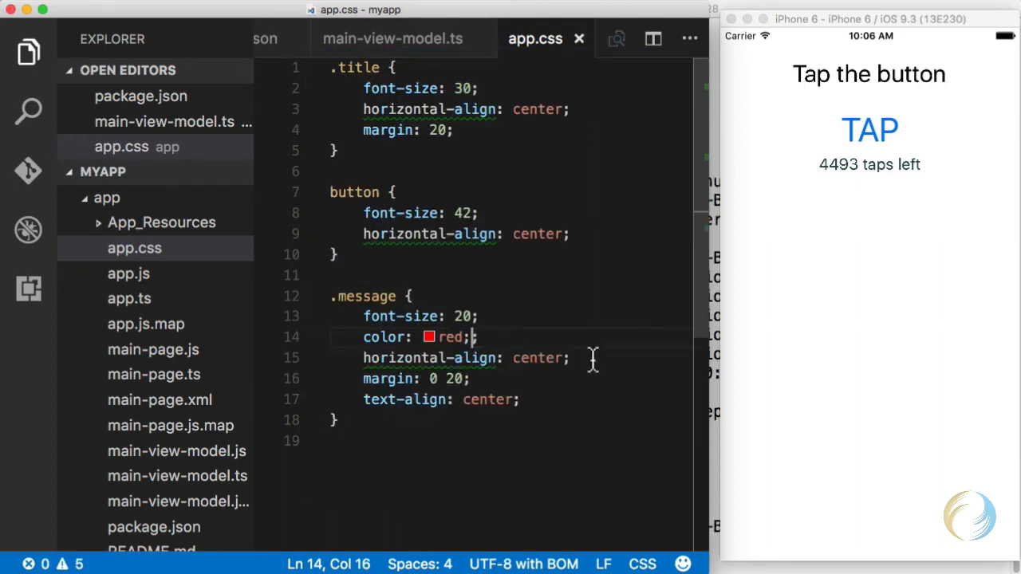
text(;)
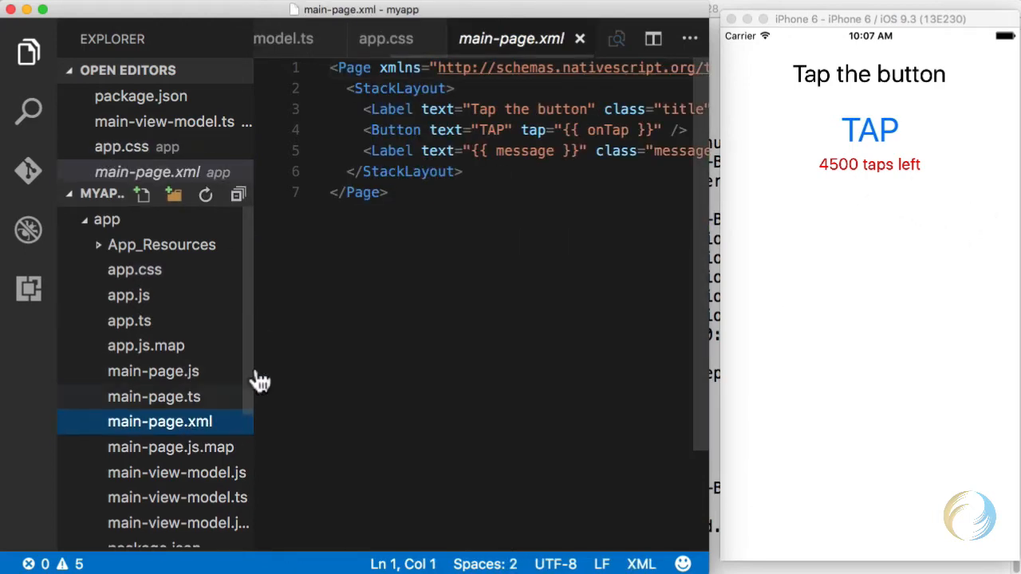
- Rename the button label from TAP to CLICK in main-page.xml and tap it in the app
double_click(492, 131)
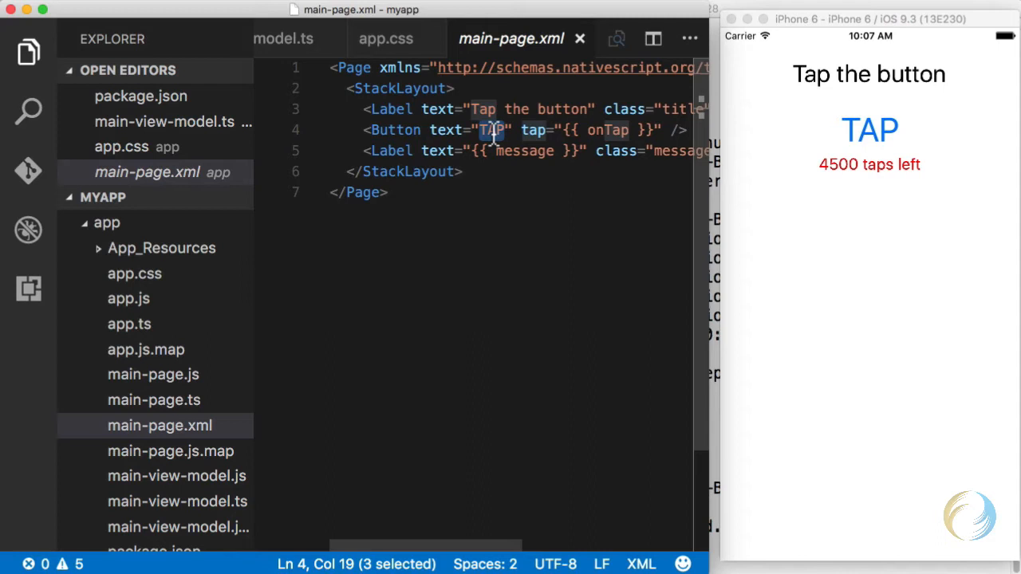
text(CLICK)
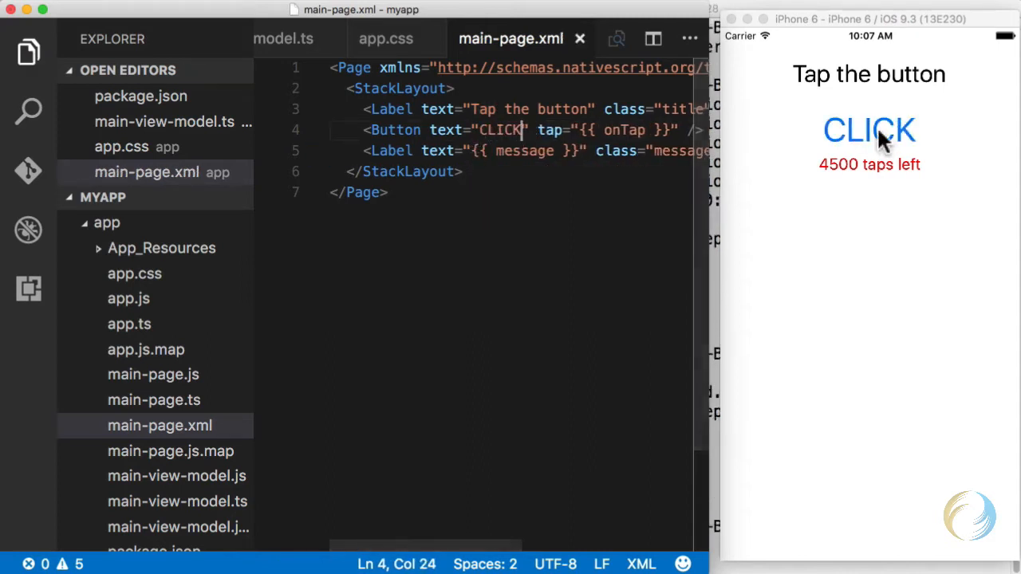
click(868, 130)
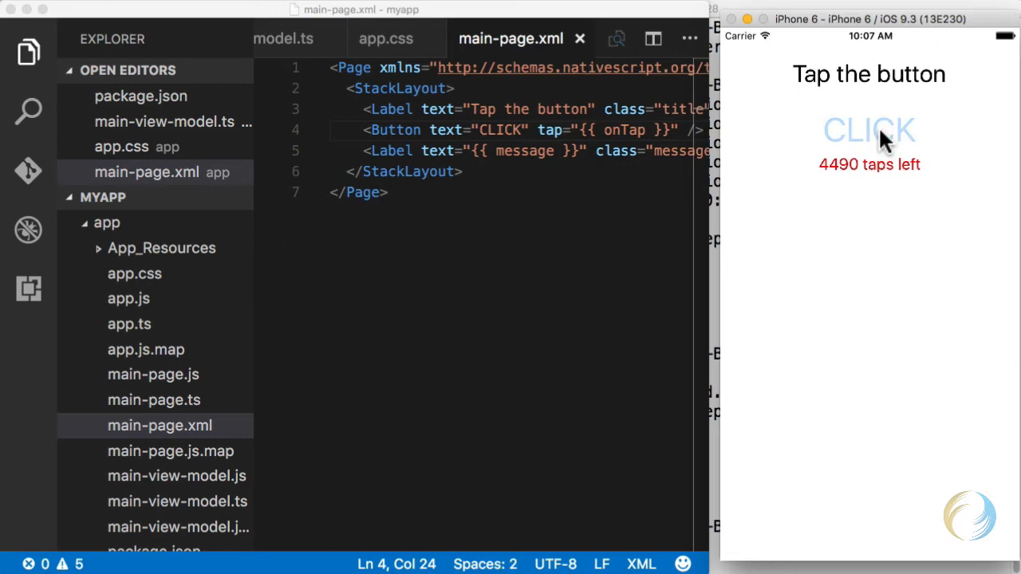
click(870, 131)
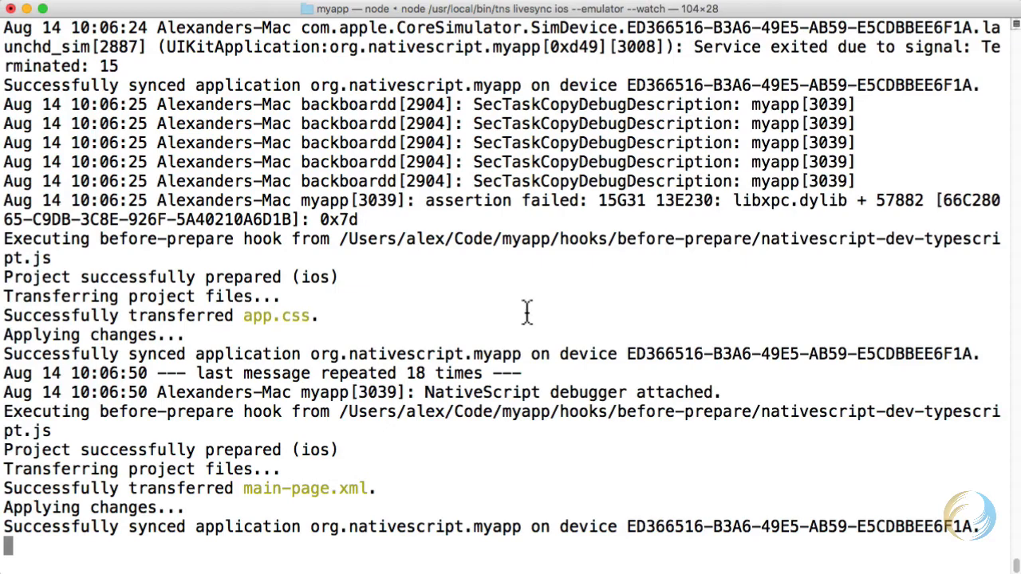
- Stop the livesync watch session with Ctrl+C
key(ctrl+c)
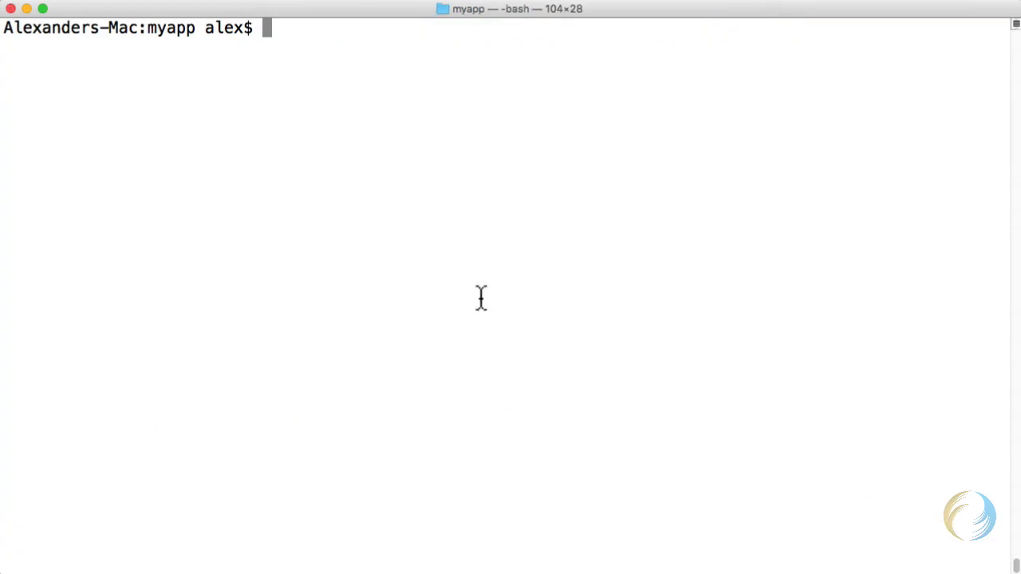
- Run 'tns debug ios --emulator --watch' to debug with live sync enabled
text(tns debug)
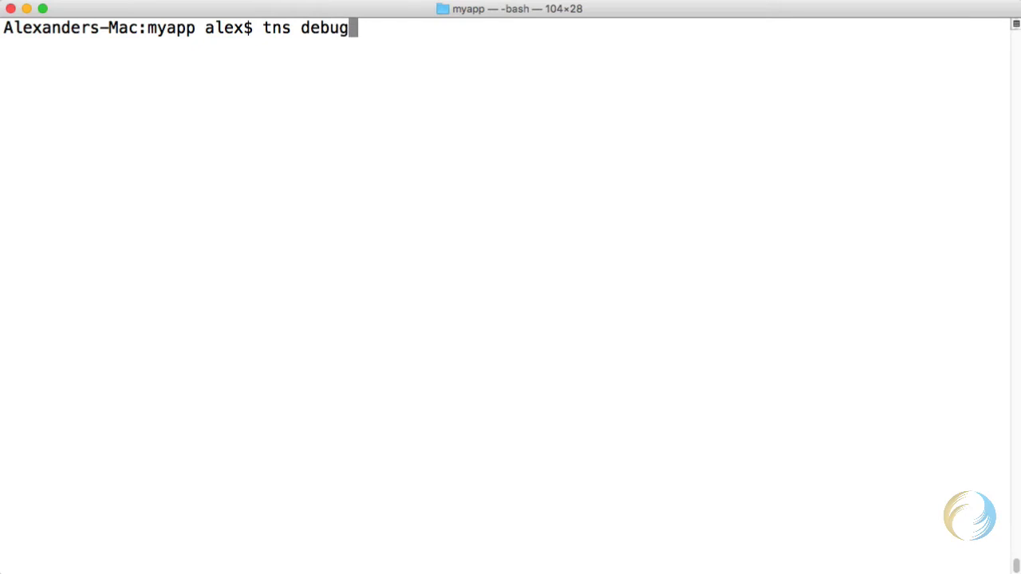
text(ios --e)
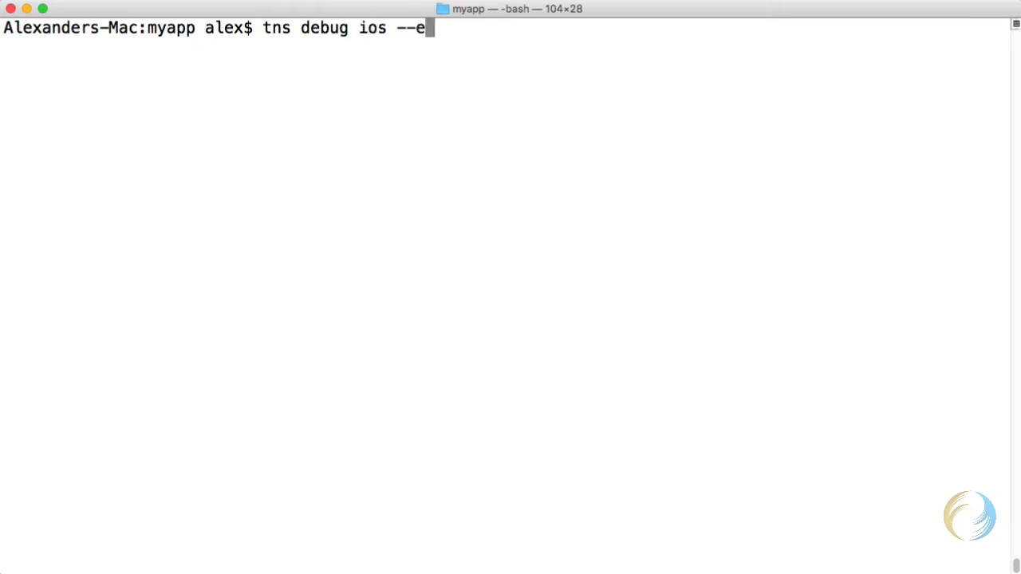
text(mulator)
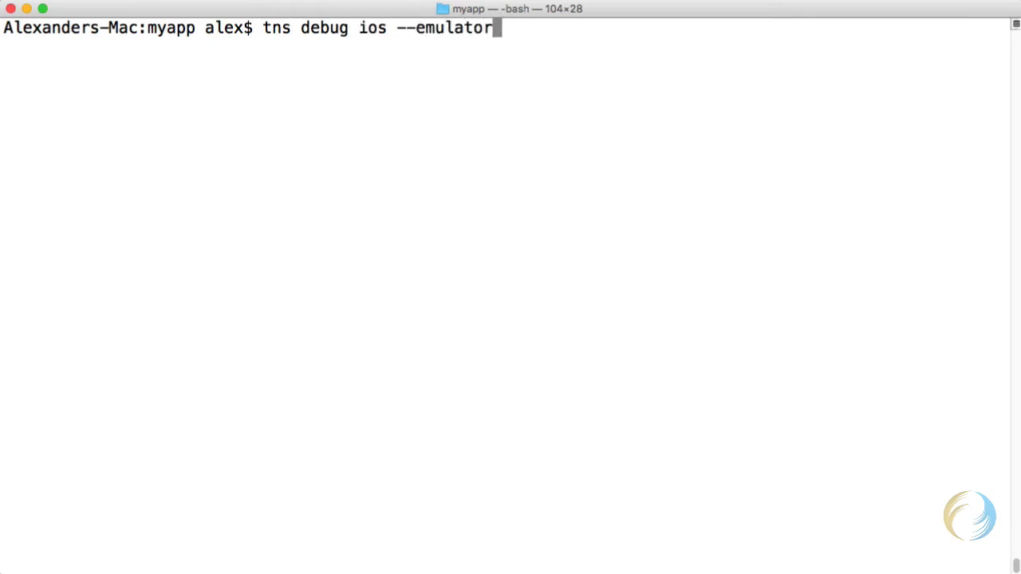
text(--watch)
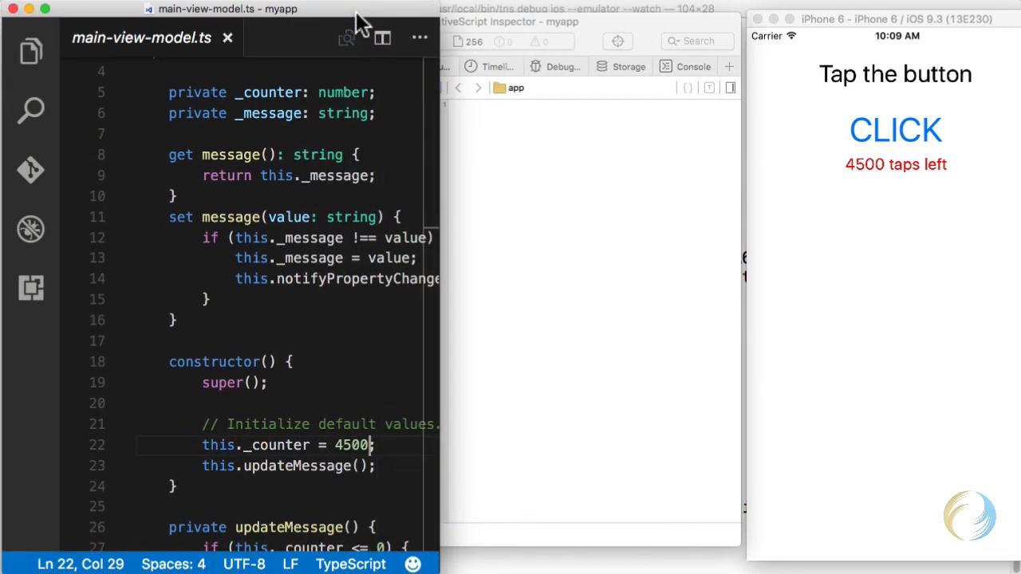
- Break in main-view-model.js onTap via the CLICK button and evaluate 'this' in the console
click(558, 37)
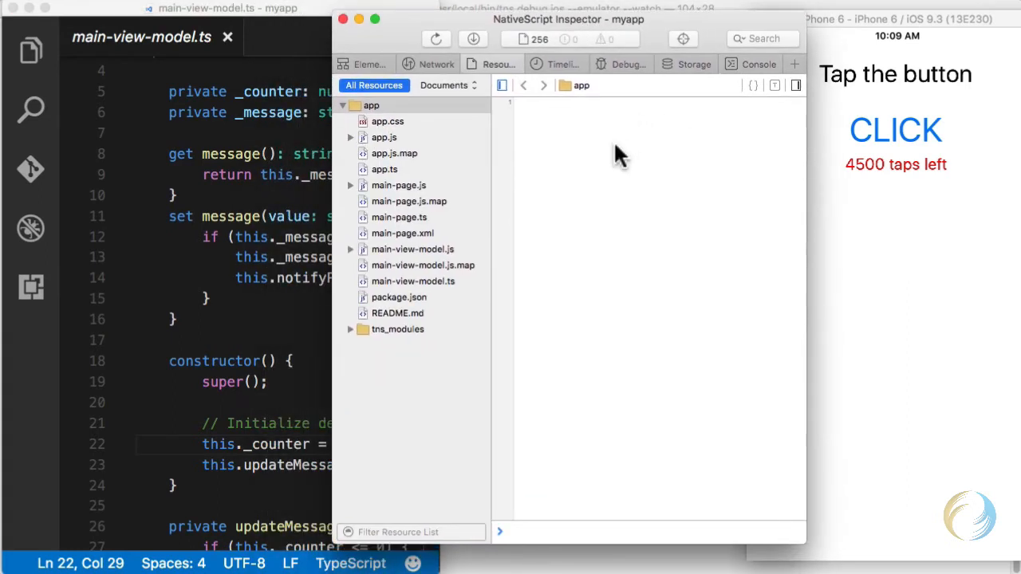
mouse_move(543, 204)
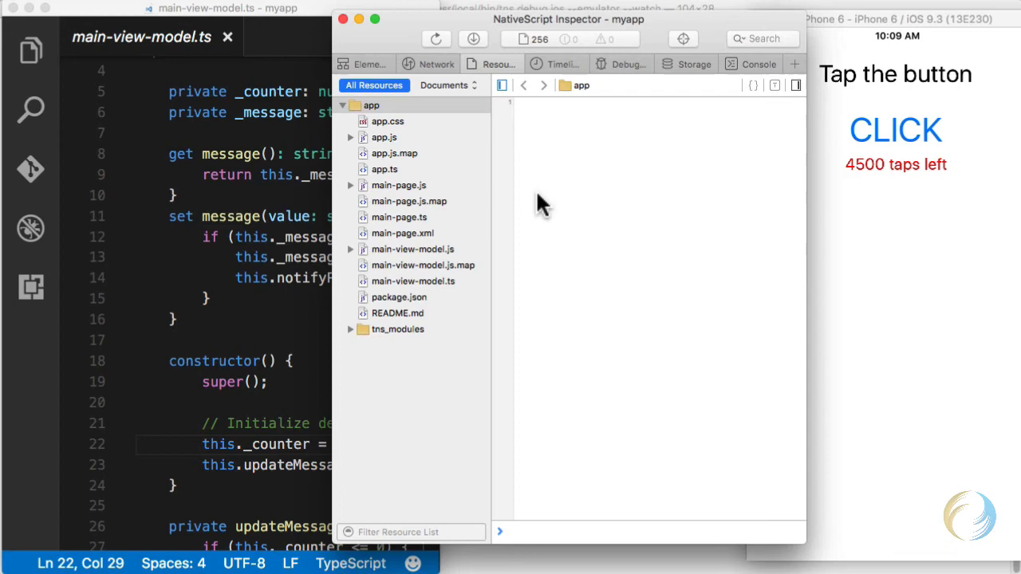
mouse_move(433, 303)
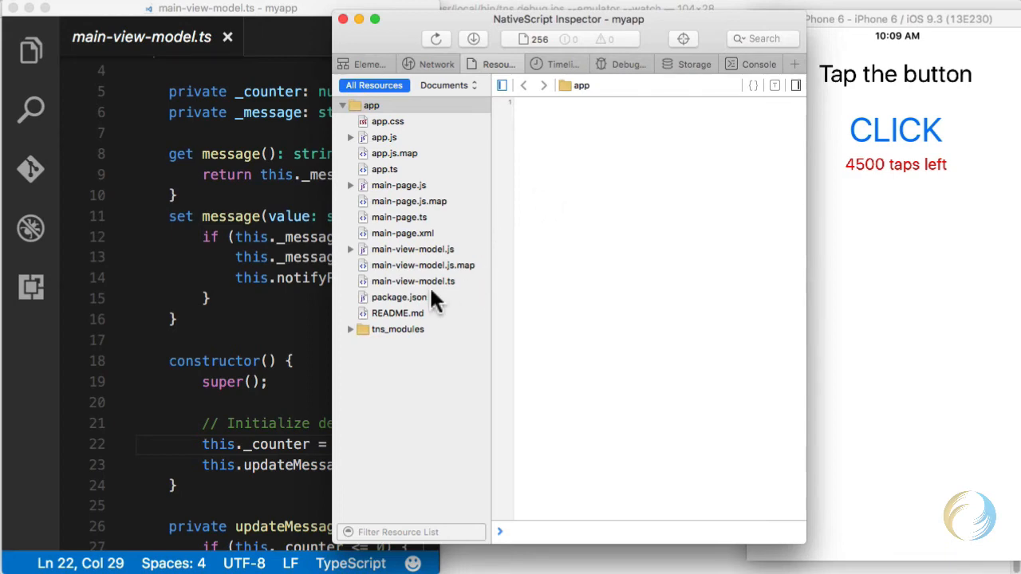
click(412, 248)
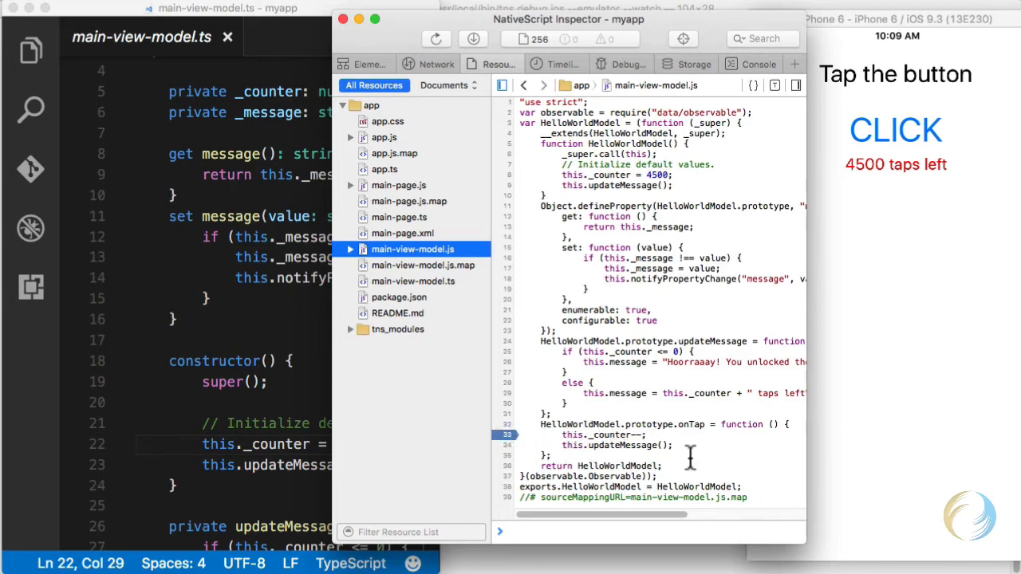
click(895, 131)
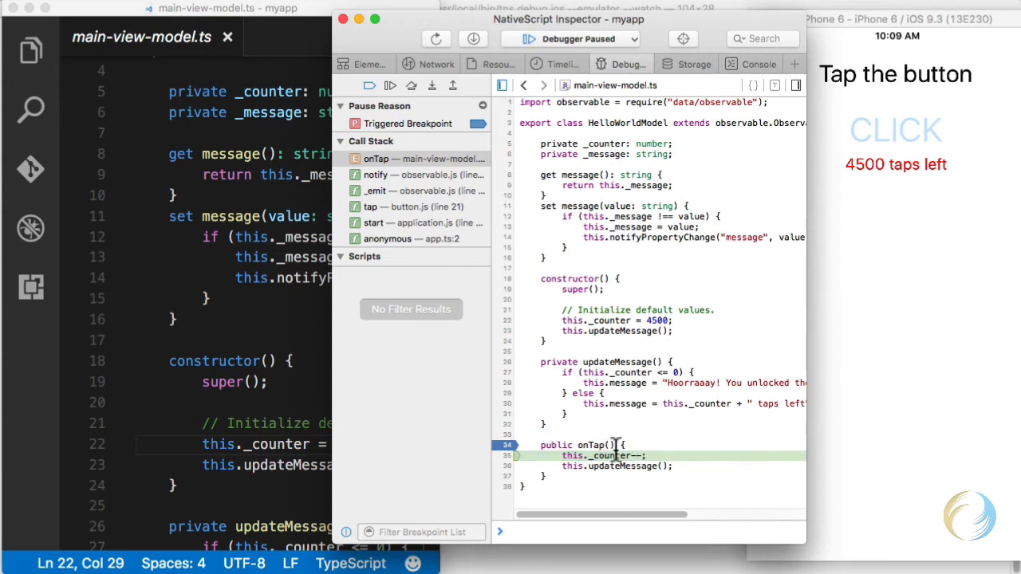
text(this)
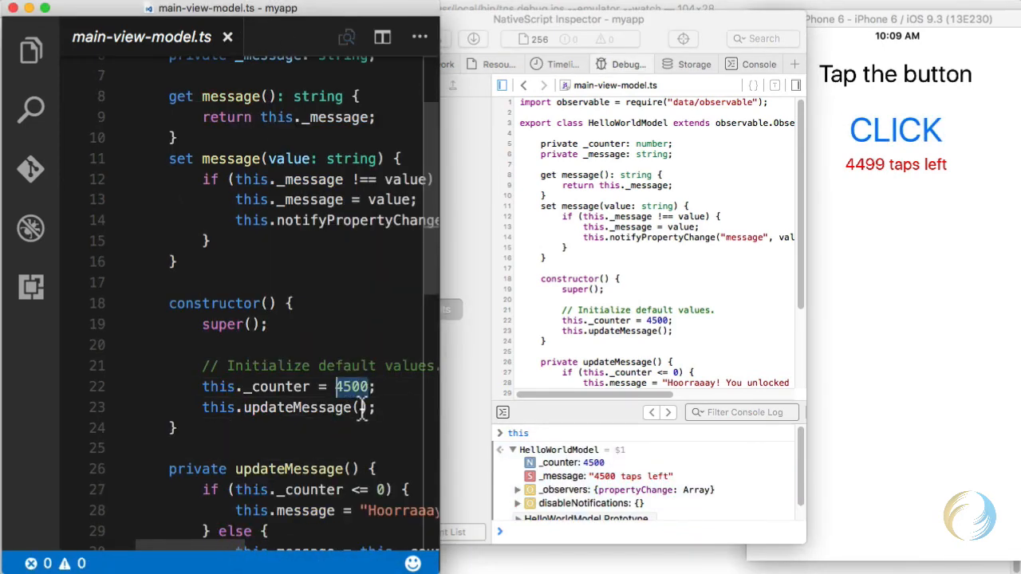
- Replace the counter value 4500 with 51 in main-view-model.ts so the app shows 51 taps left
text(51)
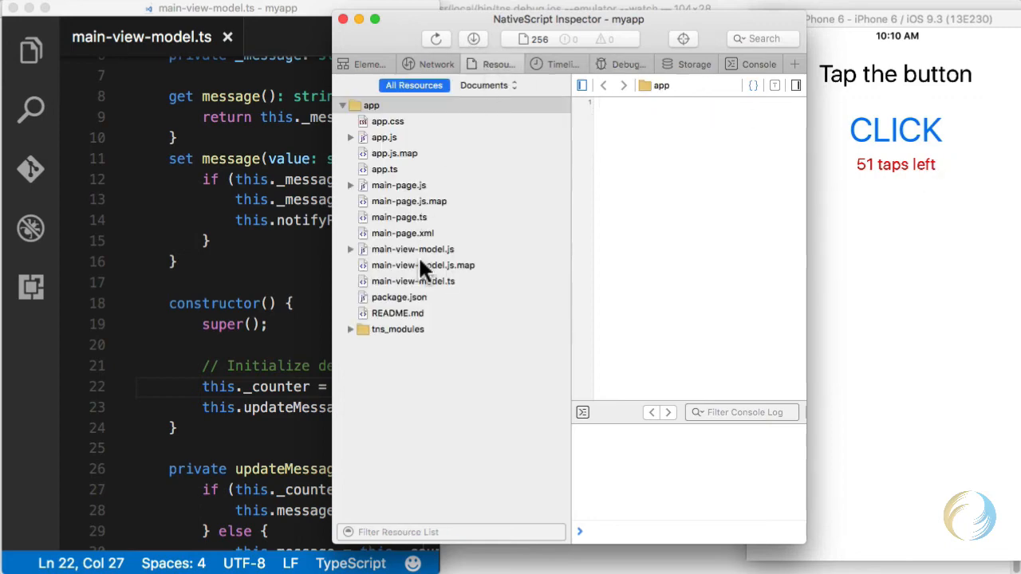
- Break in main-view-model.js after a CLICK and inspect the counter now at 50
click(412, 249)
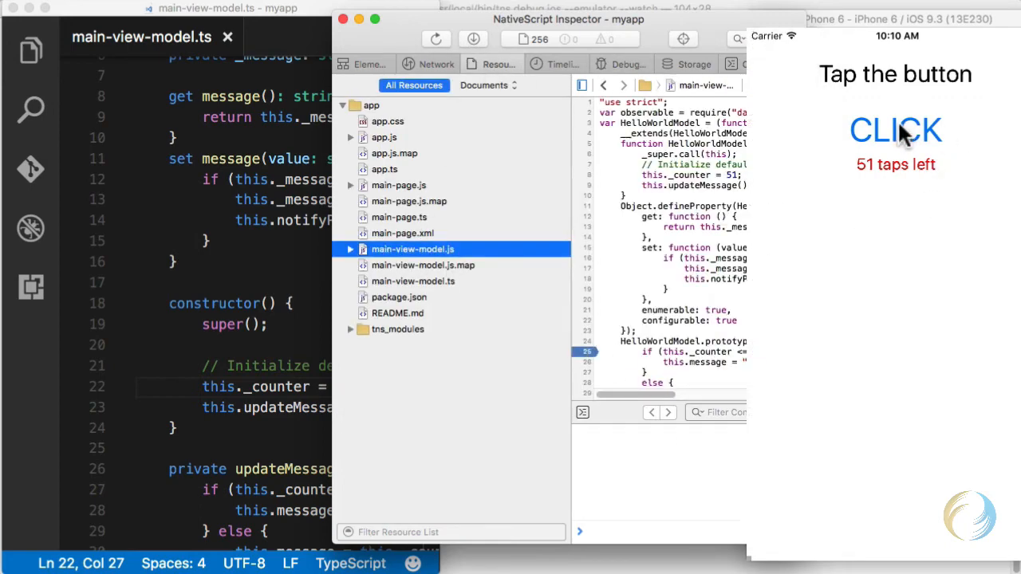
click(895, 131)
text(this)
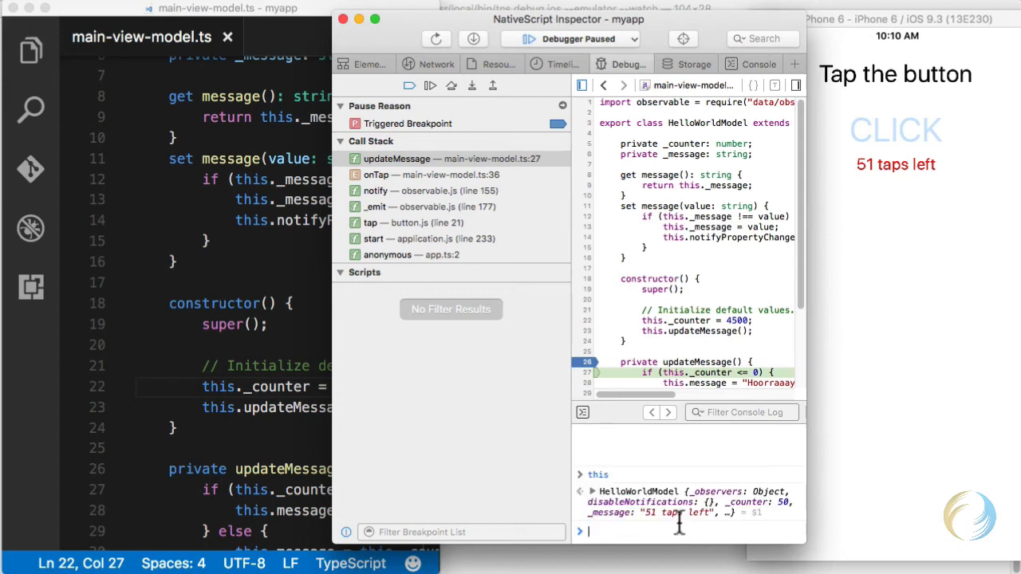
click(430, 86)
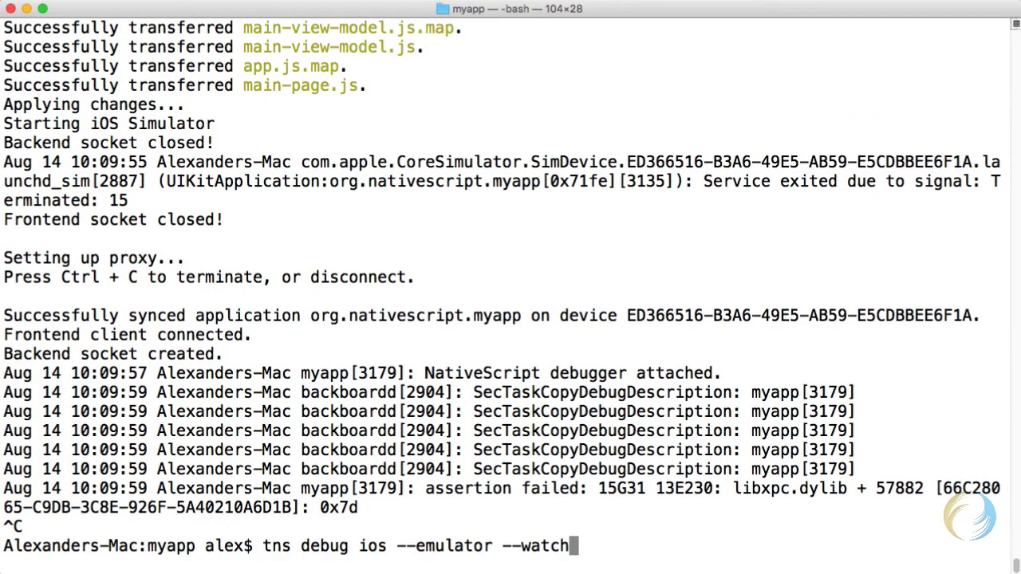
- Append the --debug-brk flag to the tns debug ios emulator command and relaunch it
text(--)
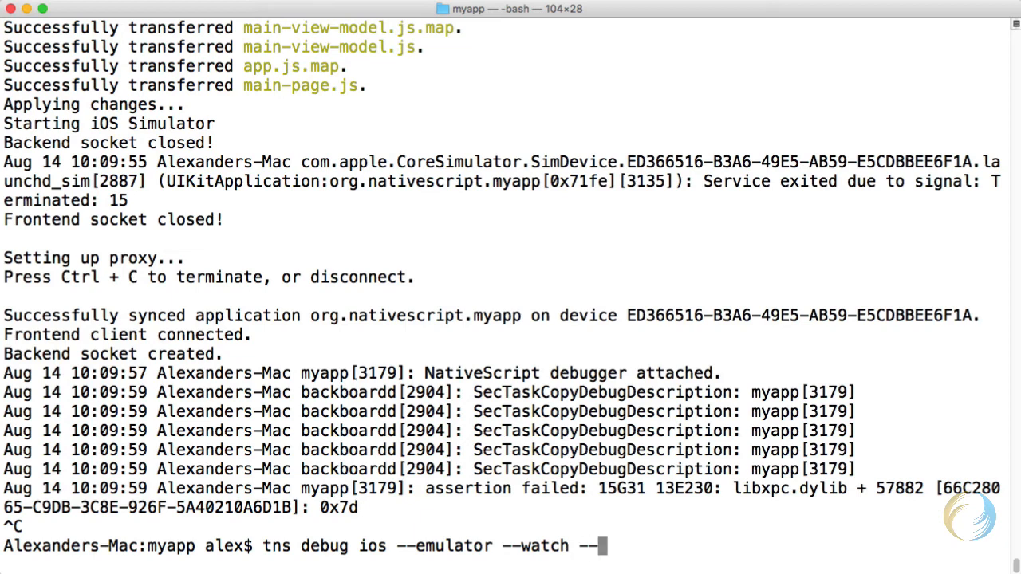
text(debug-brk)
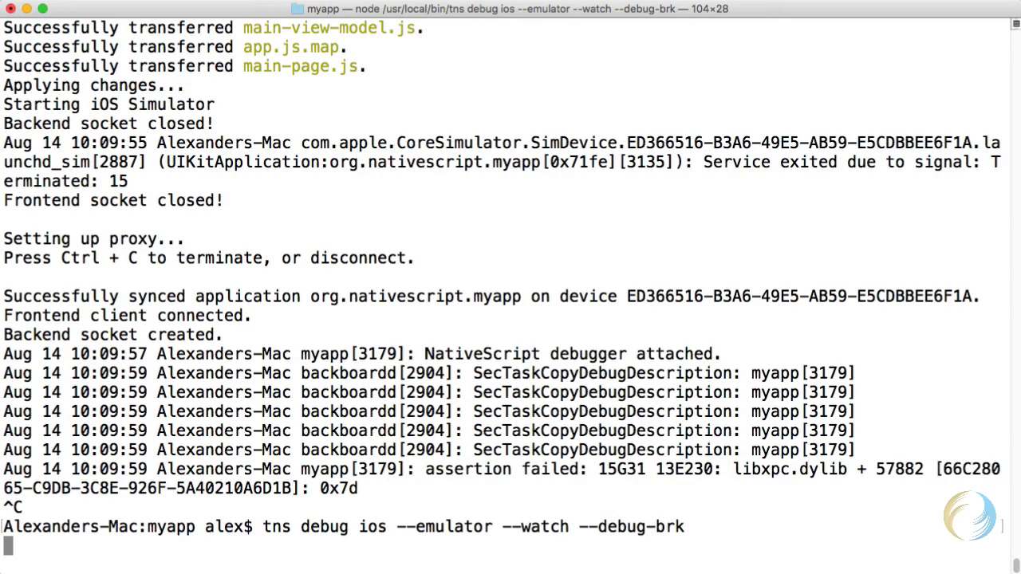
mouse_move(397, 277)
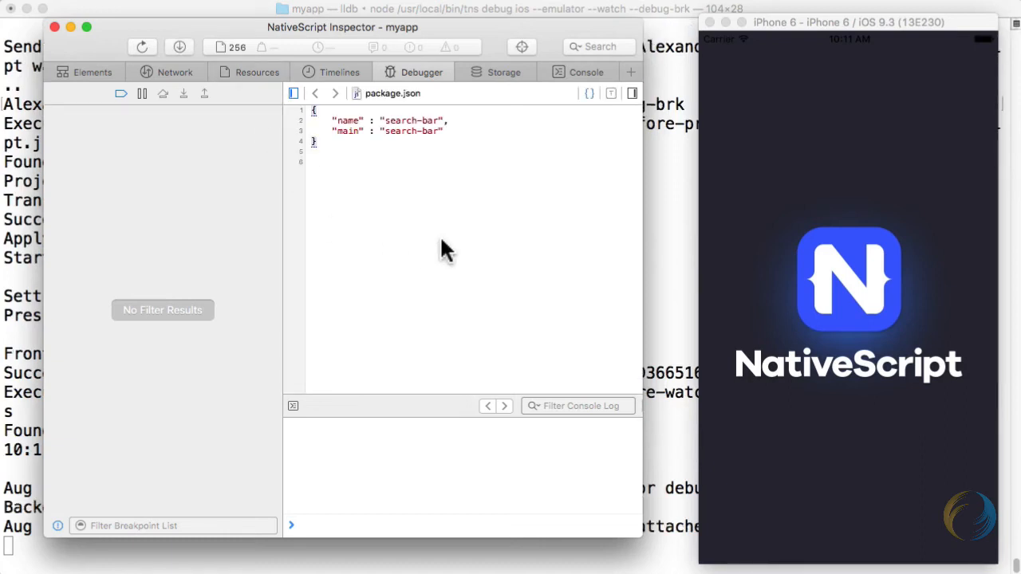
- Inspect app.js paused at startup line 2, then switch via sourceMappingURL to app.ts
click(142, 92)
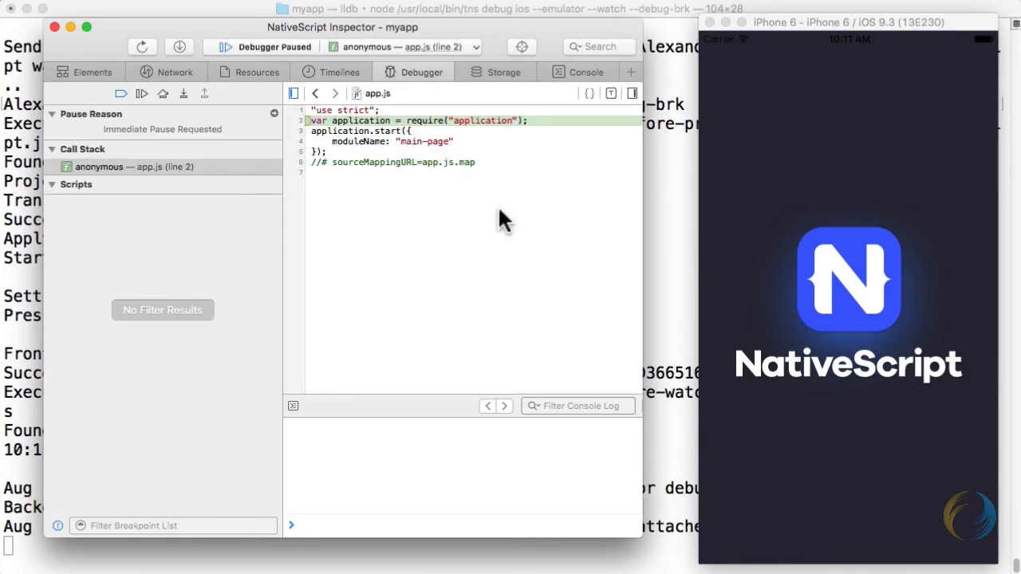
mouse_move(497, 259)
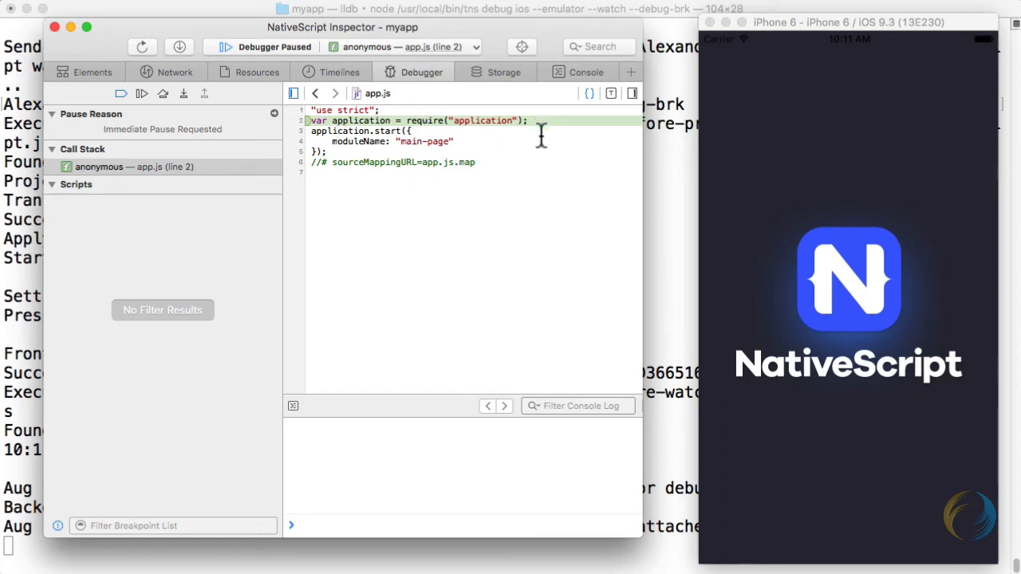
mouse_move(431, 79)
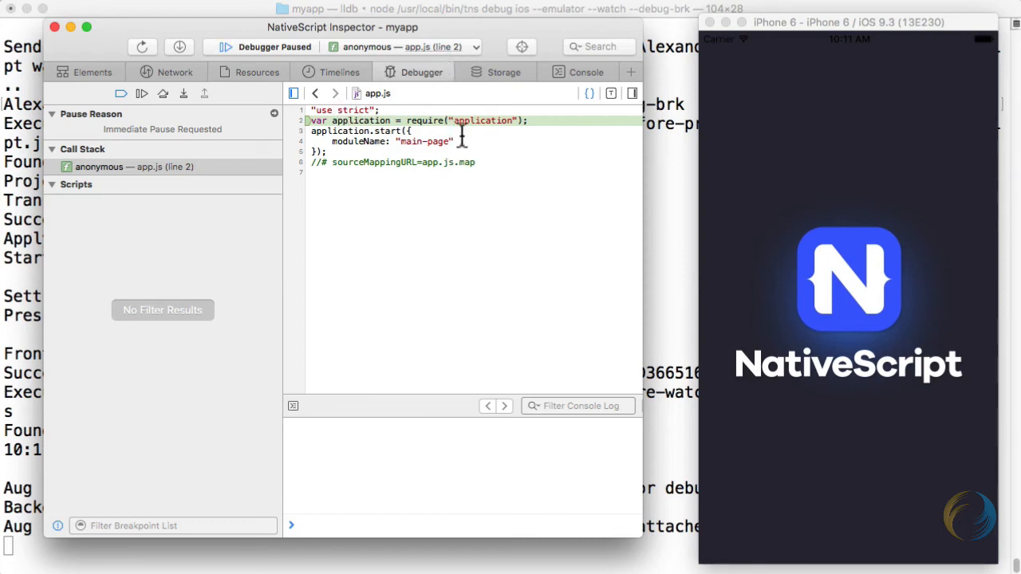
mouse_move(520, 164)
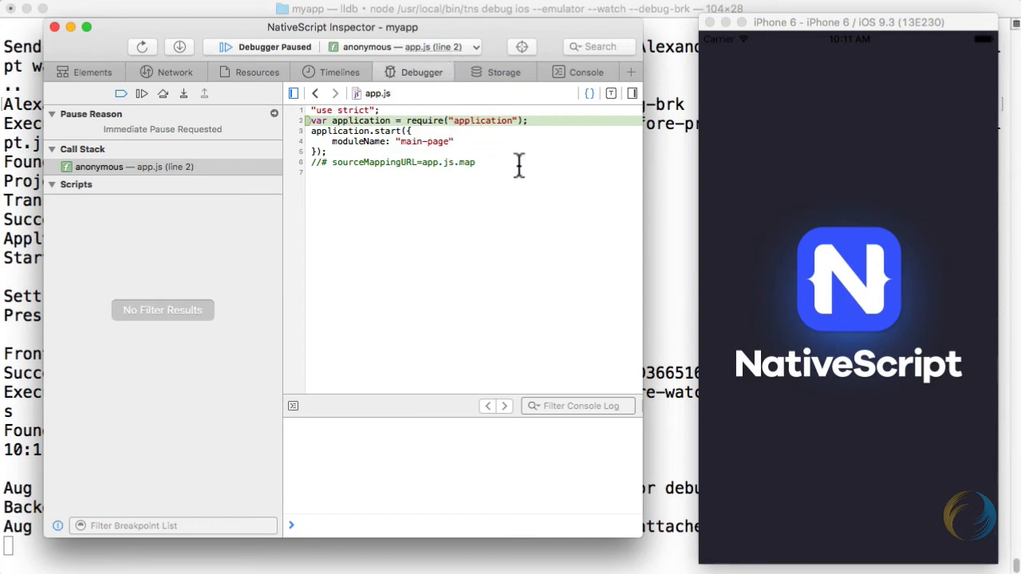
click(140, 93)
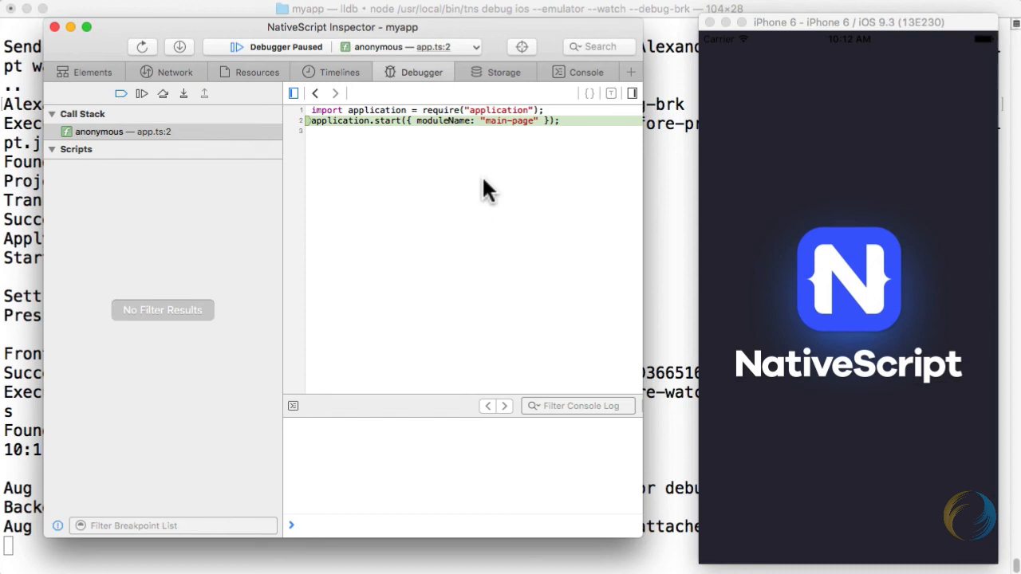
mouse_move(494, 204)
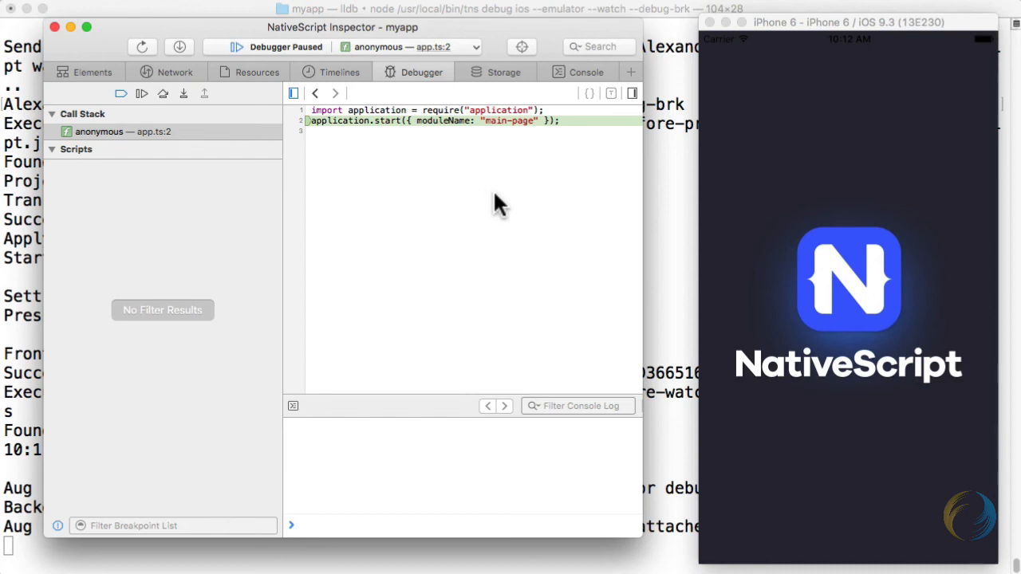